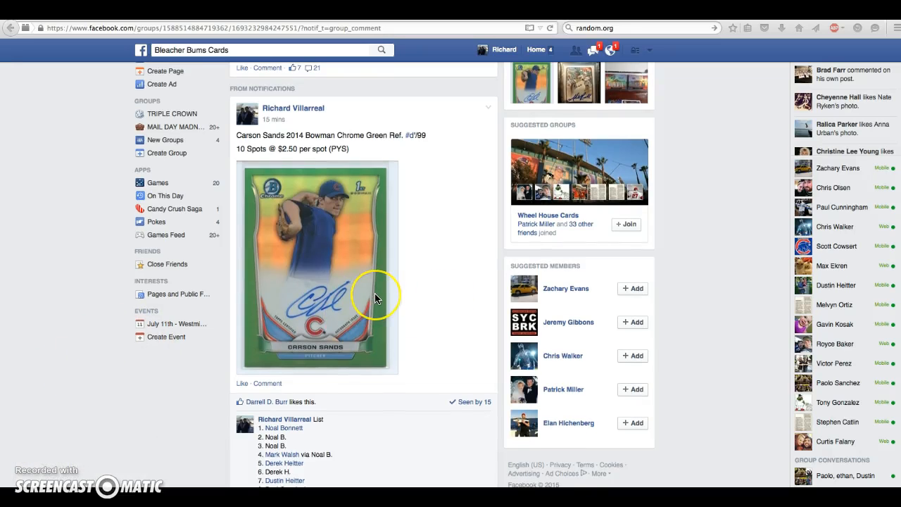
Step: Scroll down the Bleacher Bums Cards thread to the comment listing the ten numbered spots
scroll(down, 3)
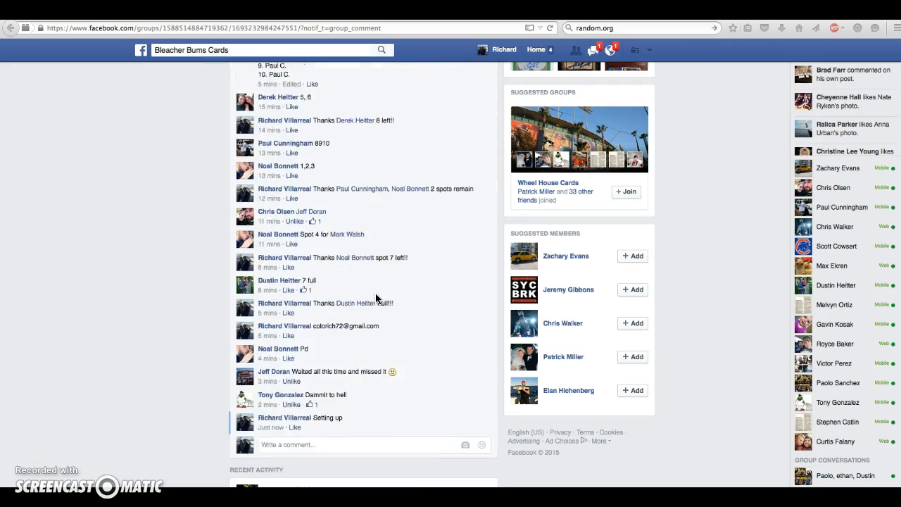
scroll(down, 3)
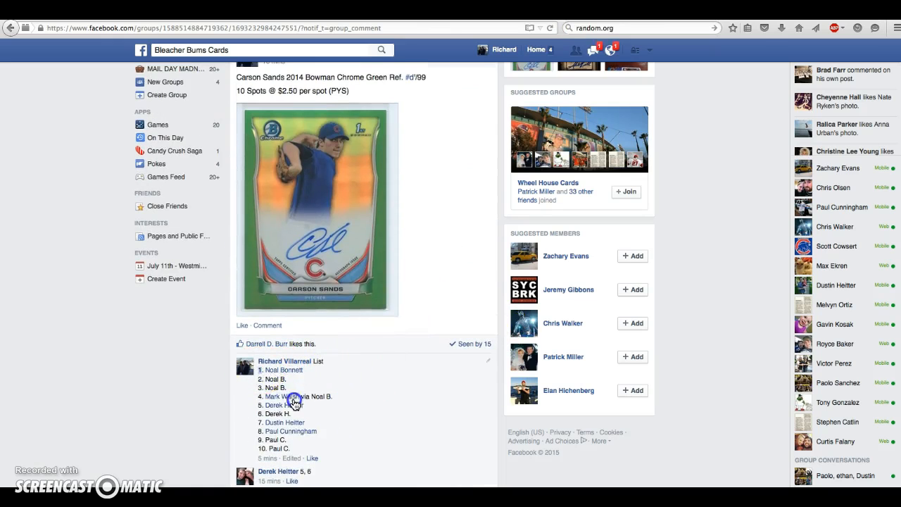
Step: Paste the copied ten-spot list into the List Randomizer text box
right_click(288, 401)
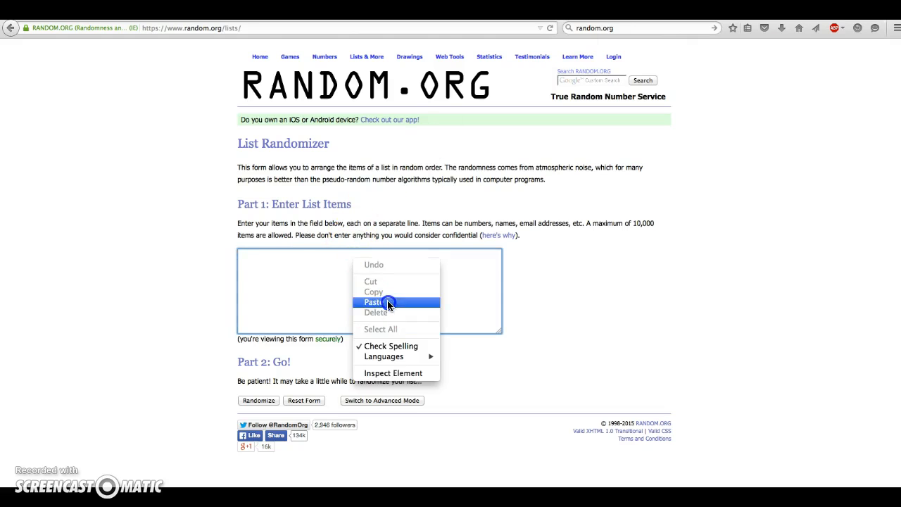
click(376, 302)
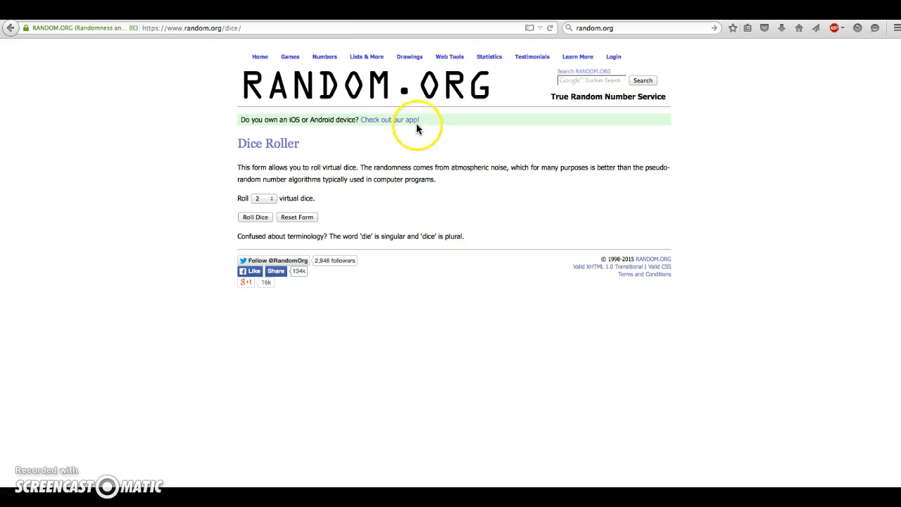
Step: Roll the two virtual dice and return to the List Randomizer
click(255, 217)
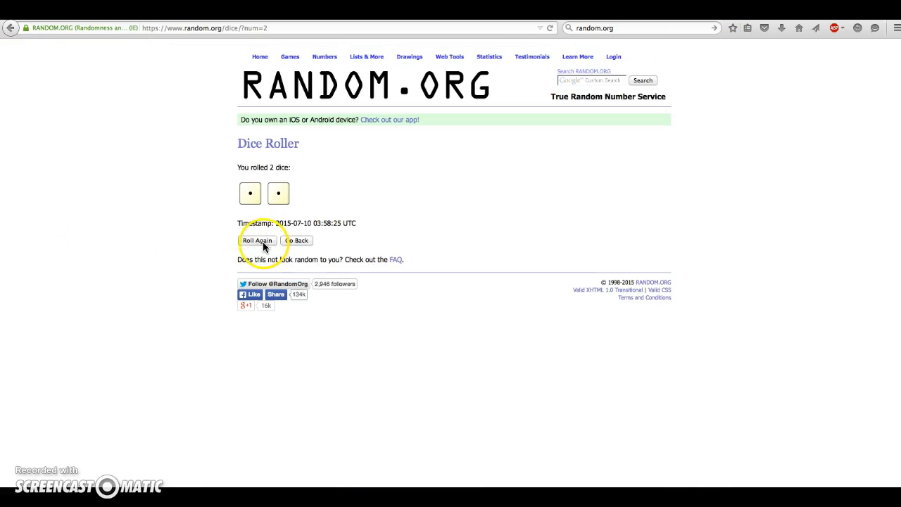
click(257, 241)
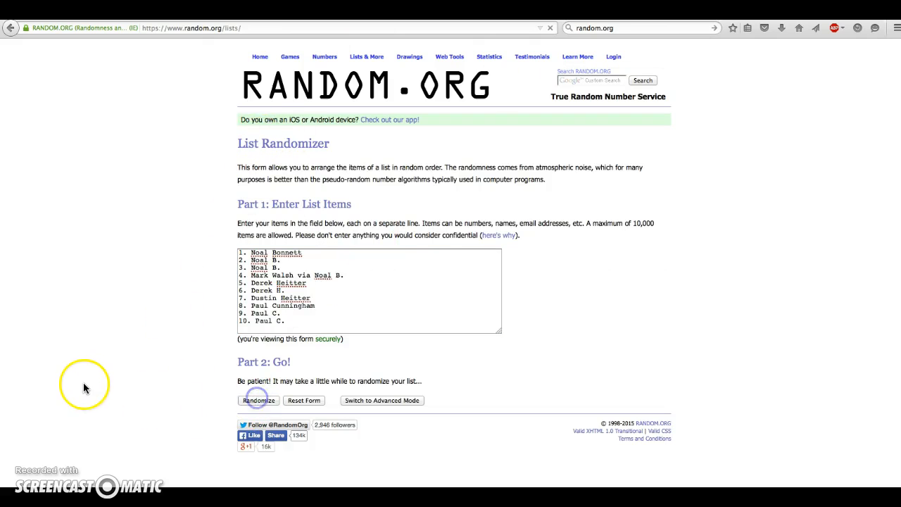
click(258, 400)
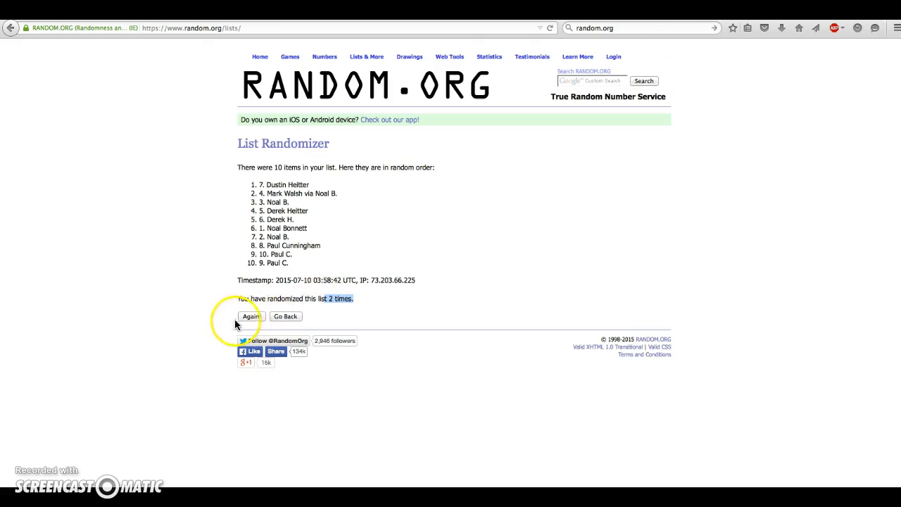
click(250, 316)
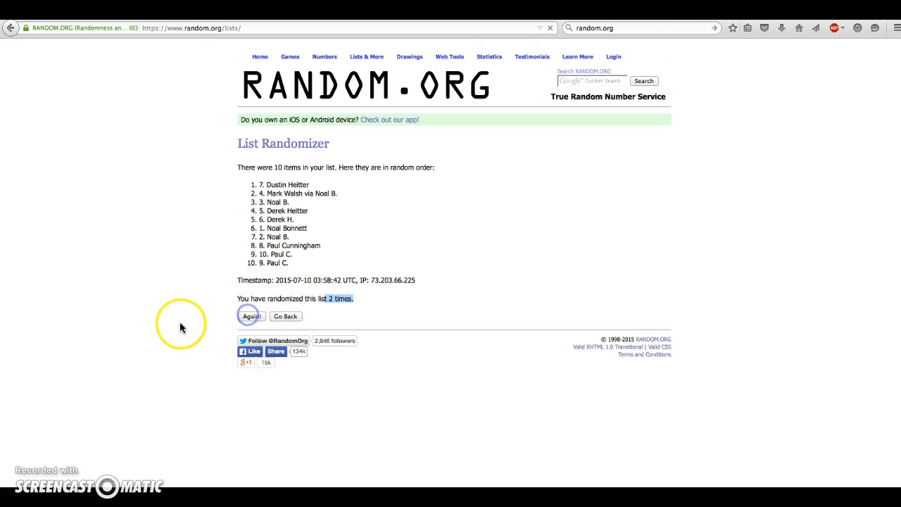
click(250, 316)
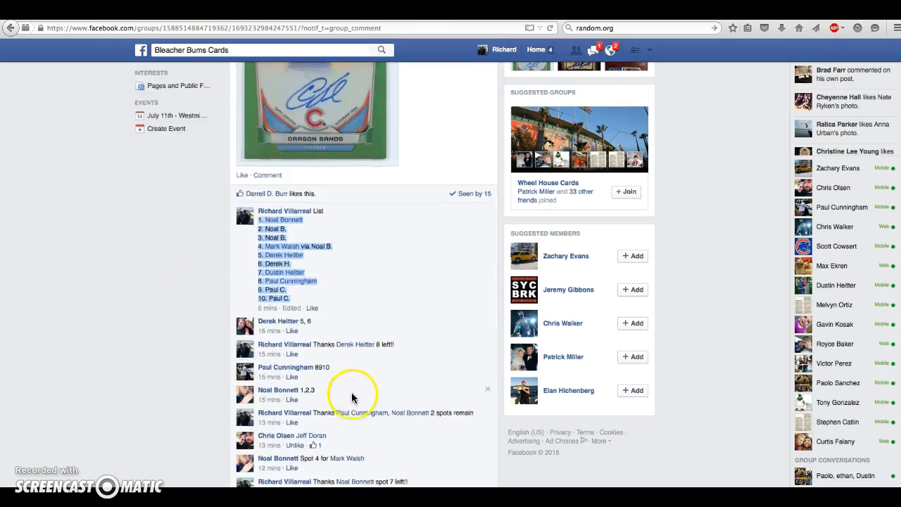
scroll(down, 3)
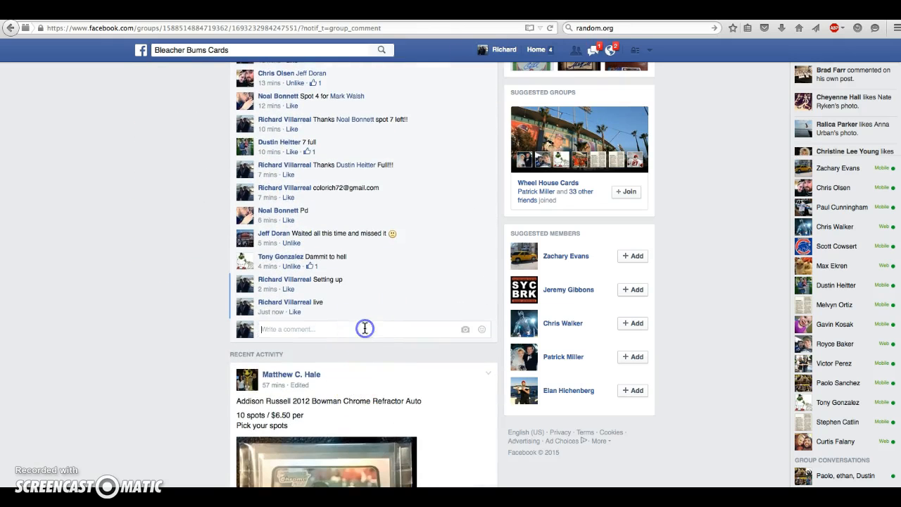